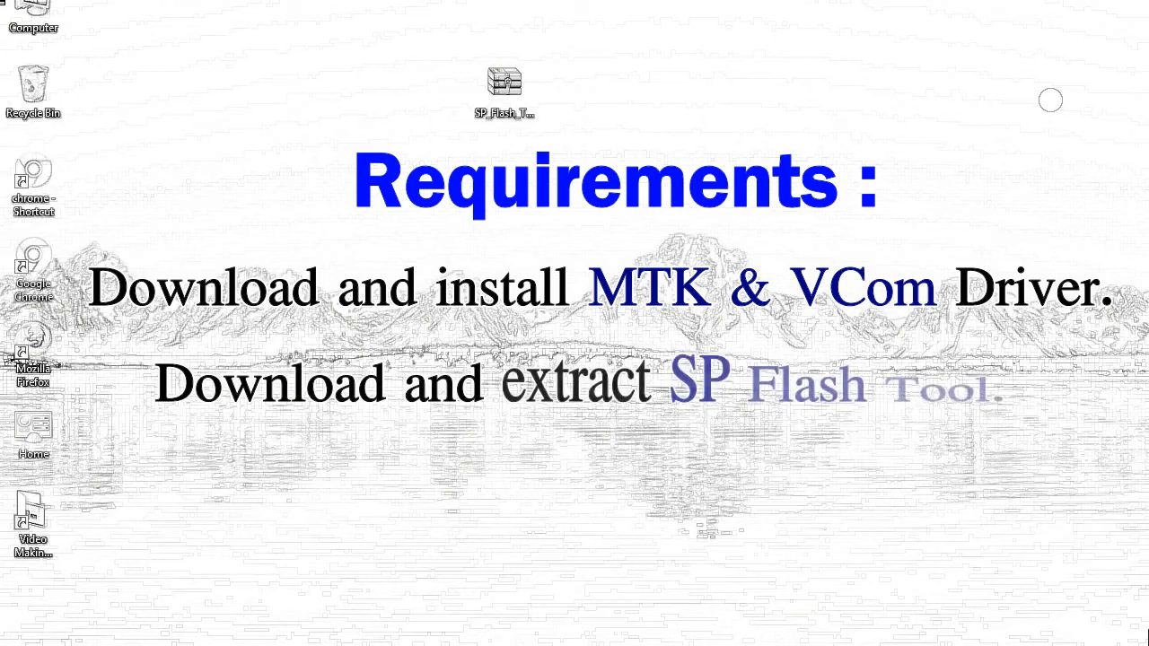
mouse_move(503, 86)
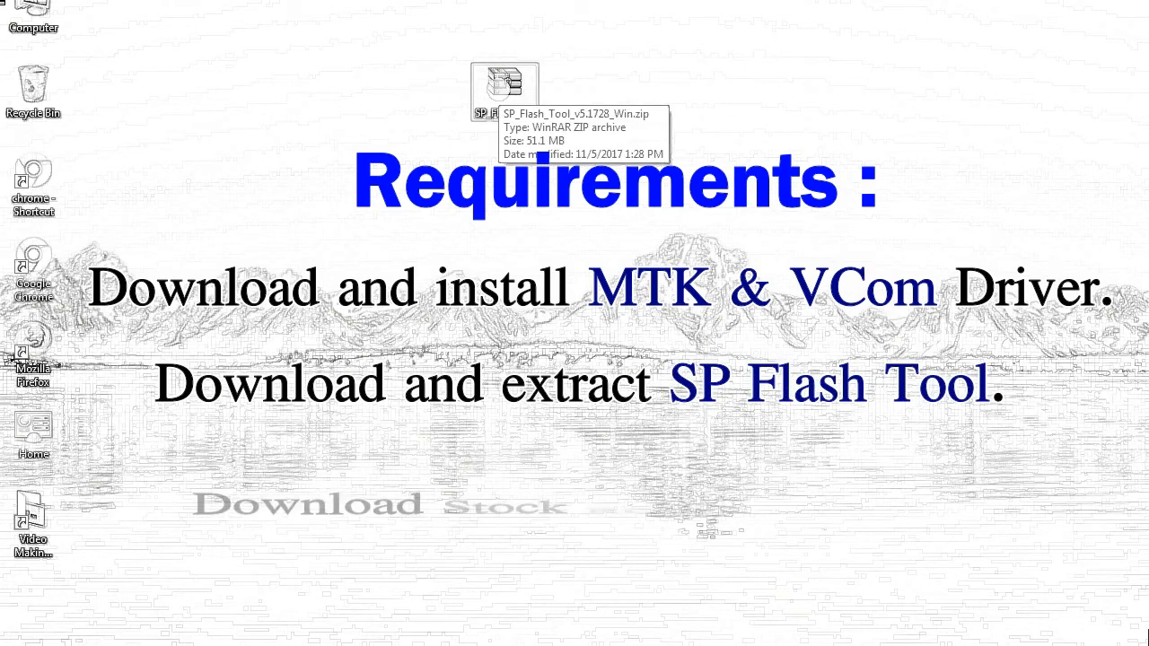
Extract the SP_Flash_Tool zip with WinRAR to the desktop and open the new folder of 41 items
right_click(502, 86)
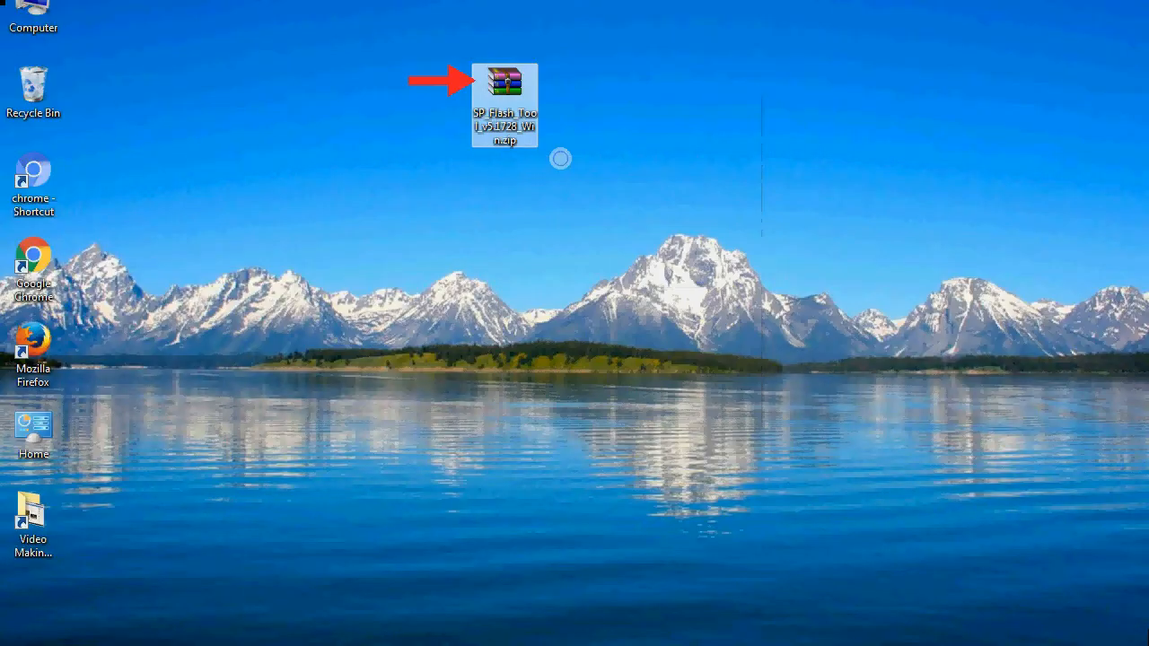
double_click(505, 80)
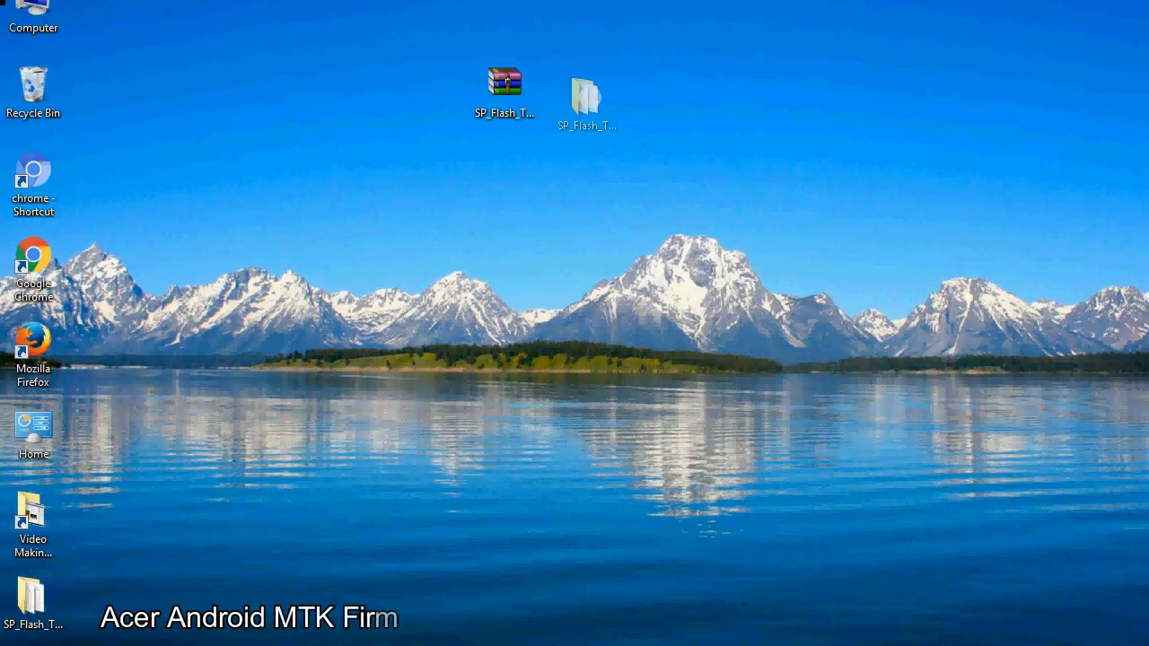
click(585, 93)
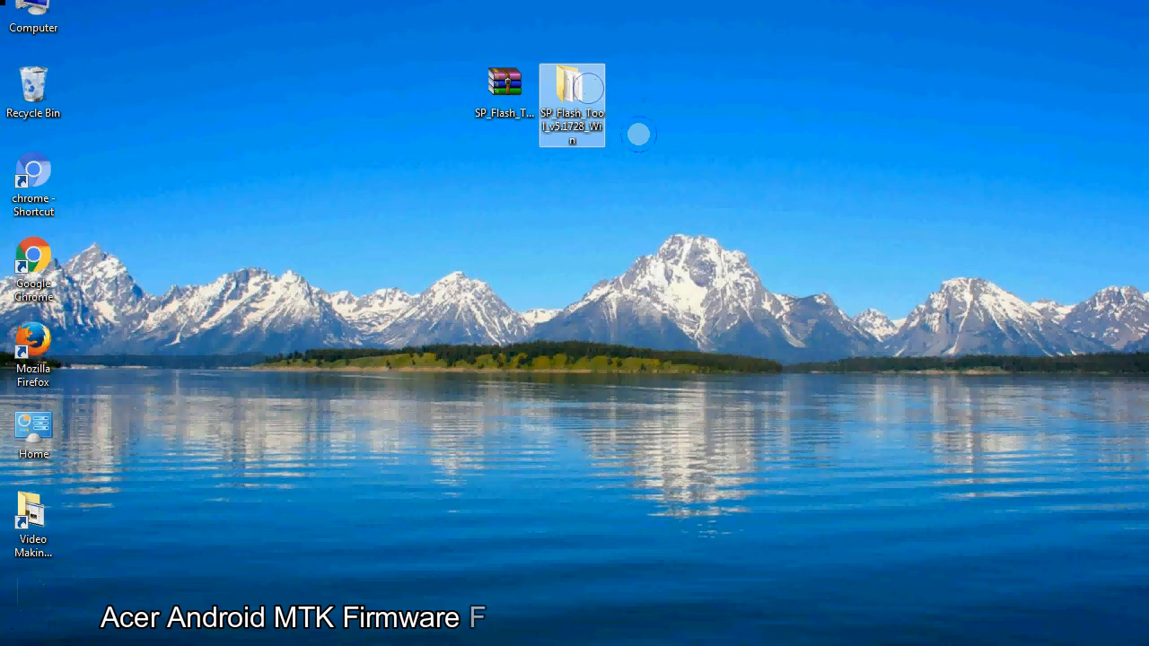
double_click(570, 103)
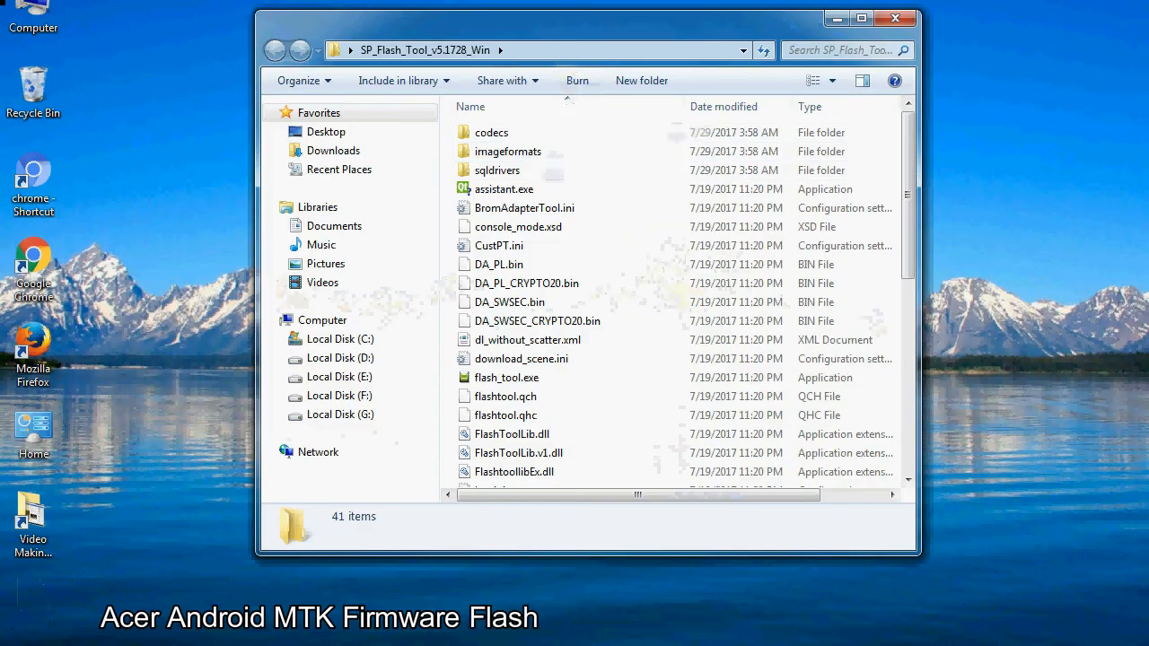
Launch flash_tool.exe from the SP_Flash_Tool_v5.1728_Win folder, opening Smart Phone Flash Tool
scroll(down, 3)
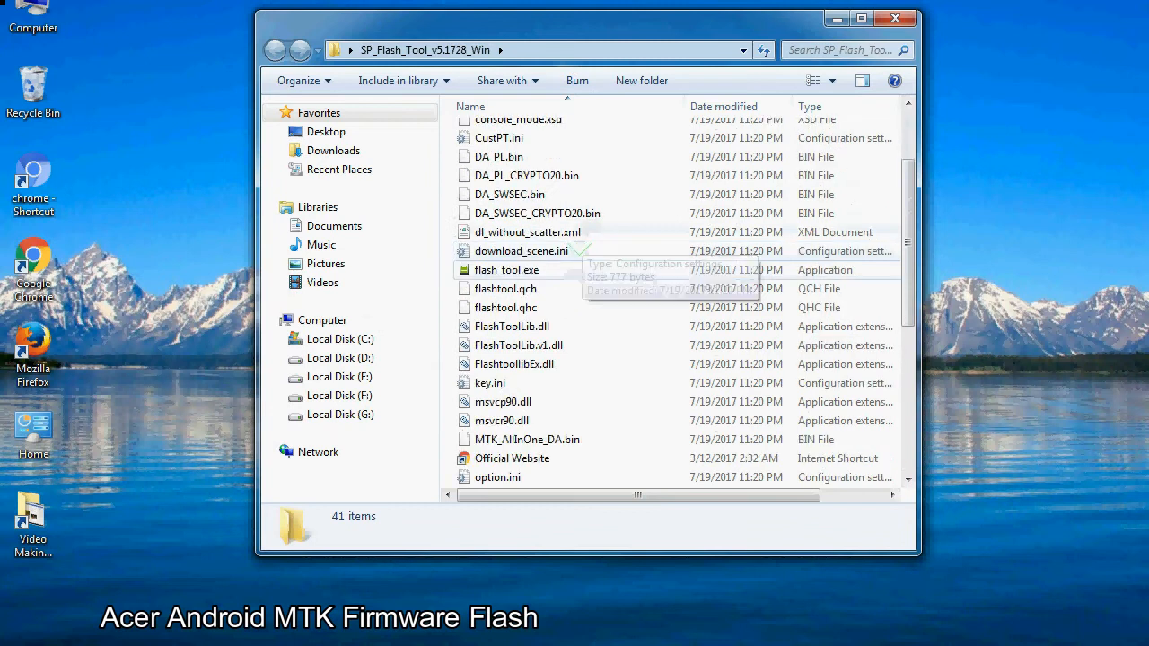
right_click(506, 269)
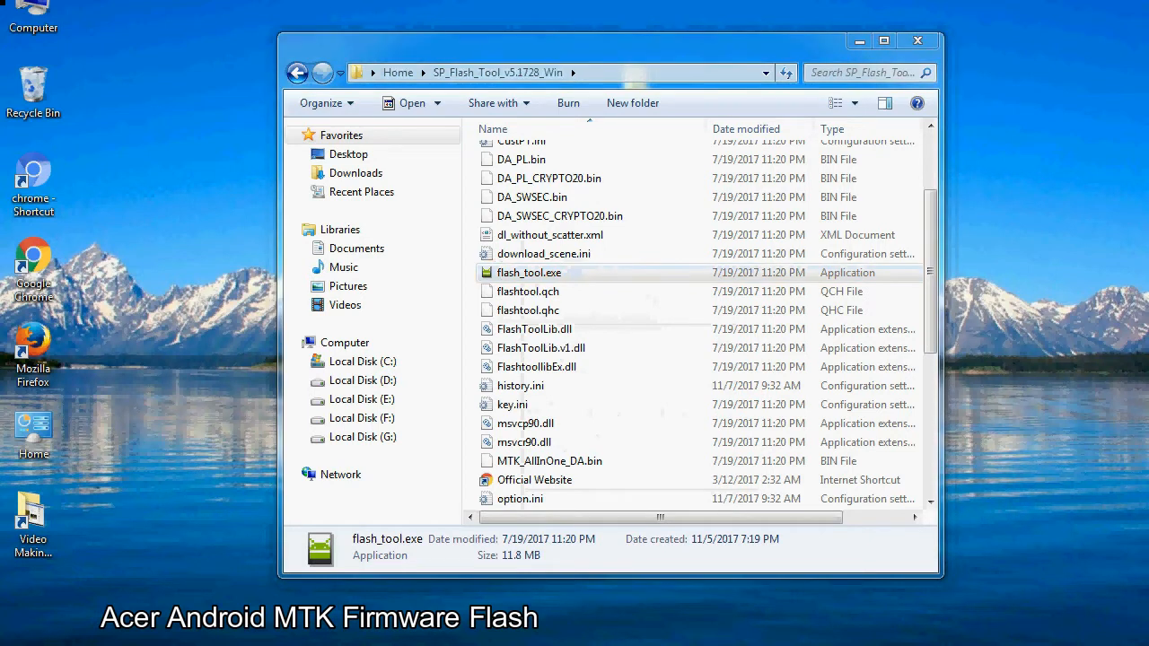
double_click(527, 272)
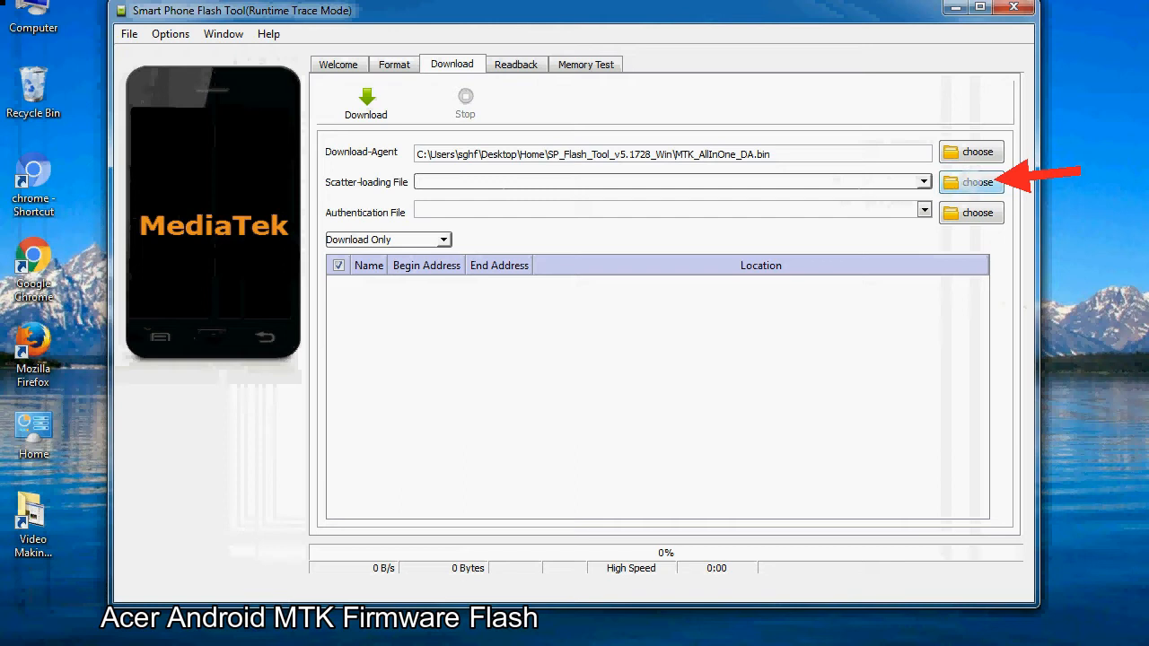
Bring up the scatter-loading file browser from the Download tab, landing in the Firmware folder
click(976, 183)
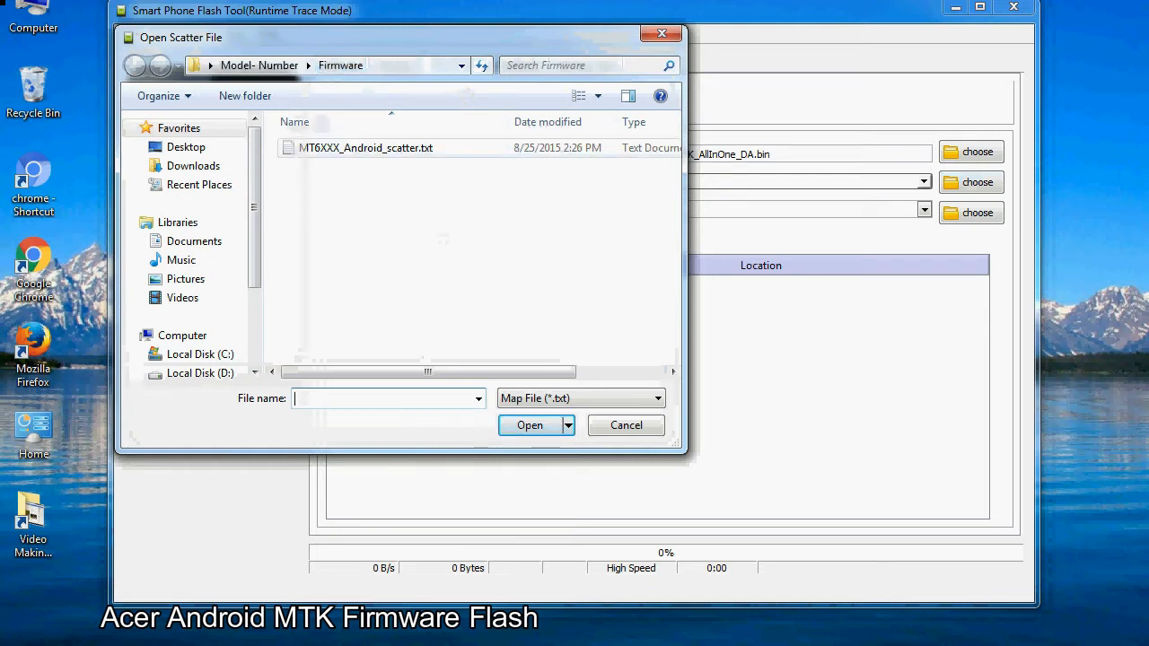
Load MT6XXX_Android_scatter.txt as the scatter file and begin flashing the firmware
click(366, 148)
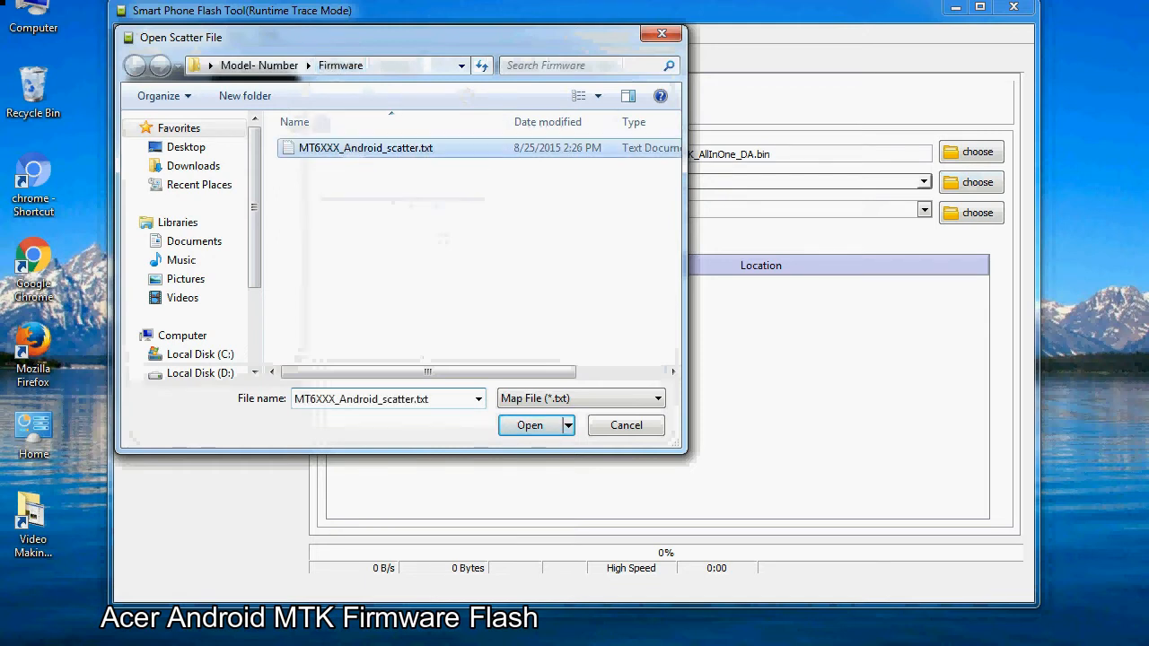
click(530, 424)
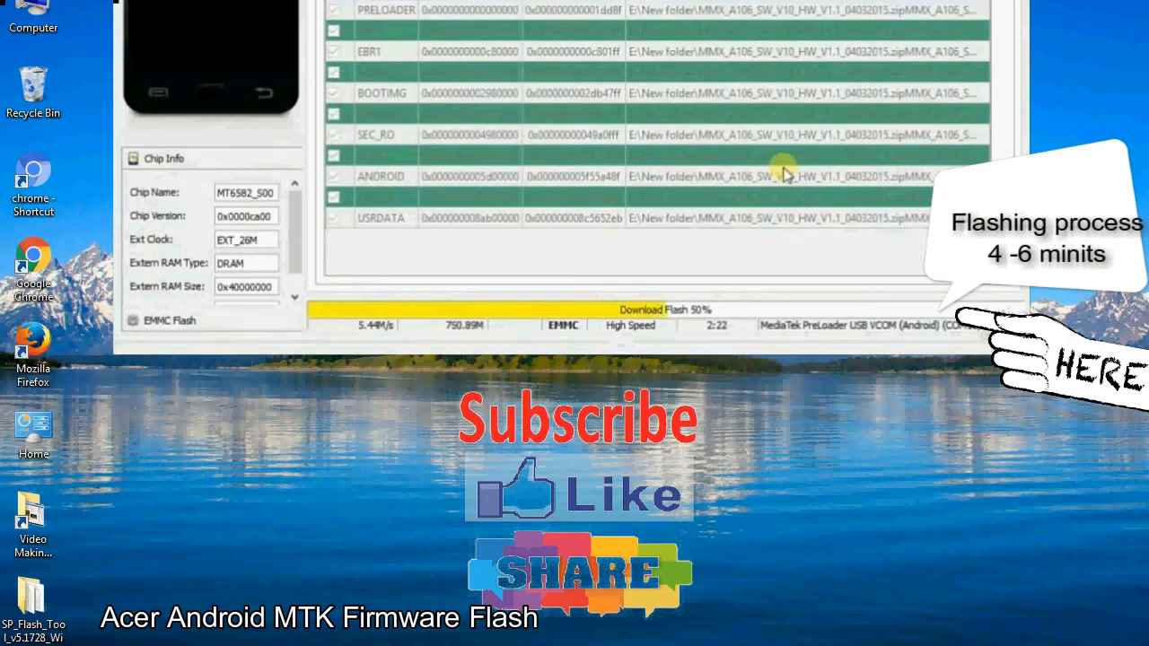
mouse_move(907, 219)
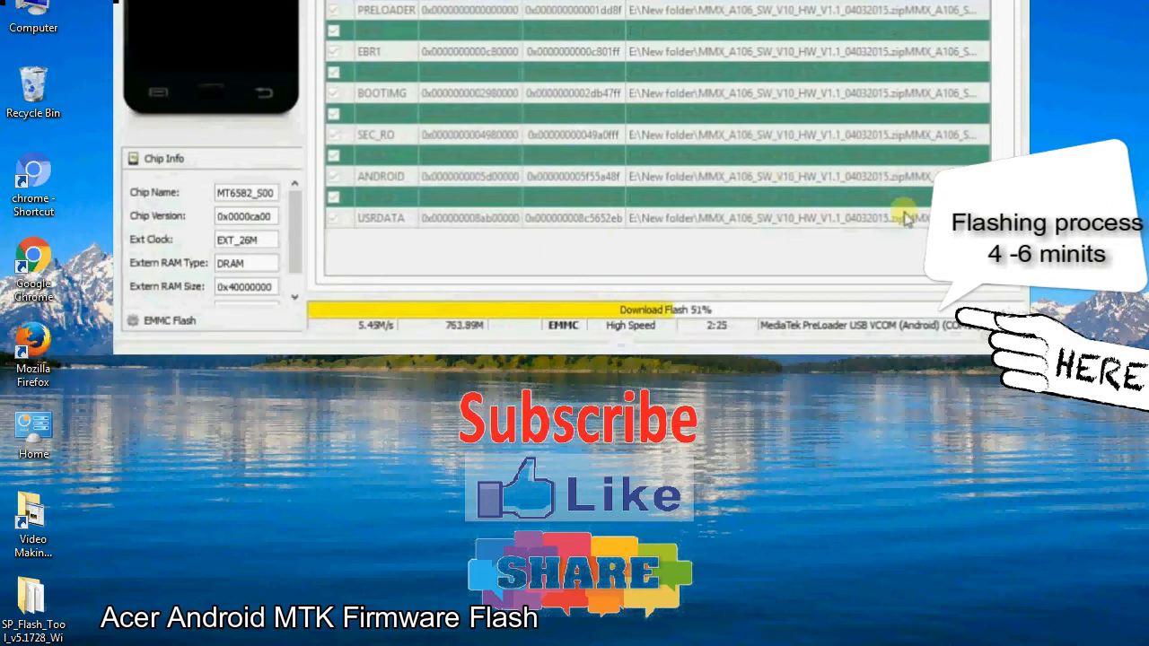